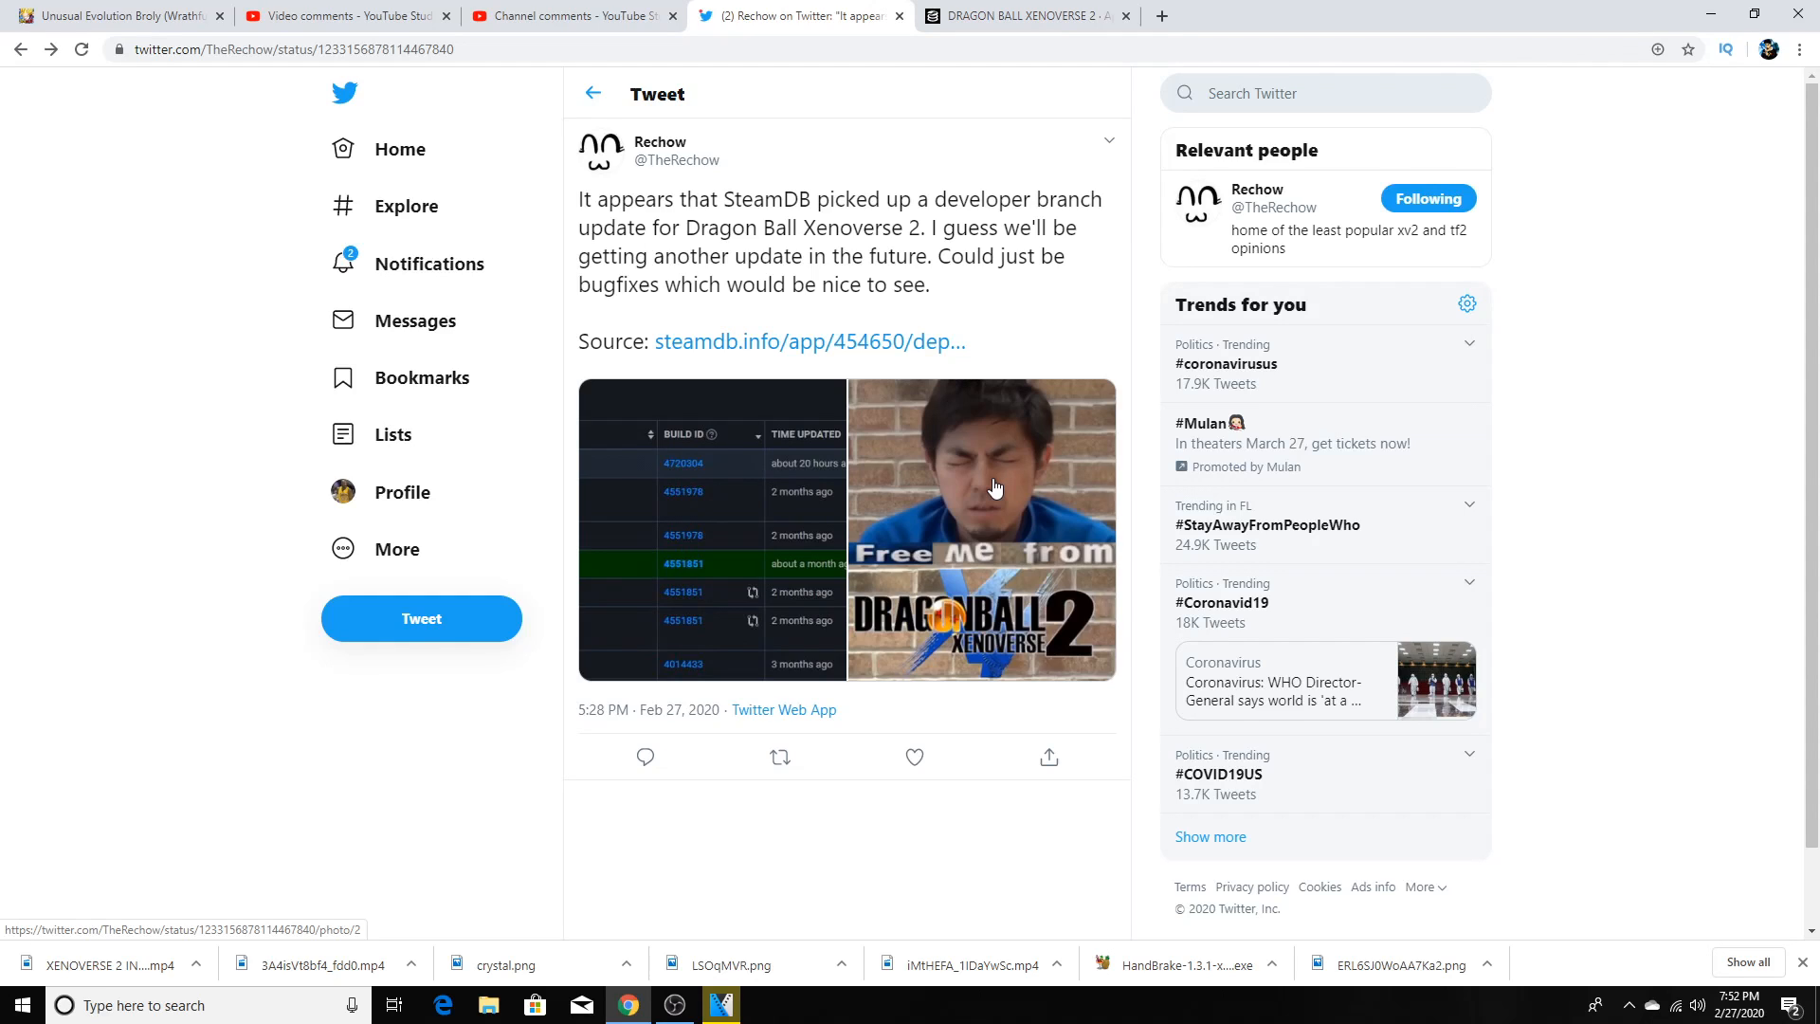
Put the browser showing Rechow's Xenoverse 2 branch-update tweet into full-screen mode.
key(f11)
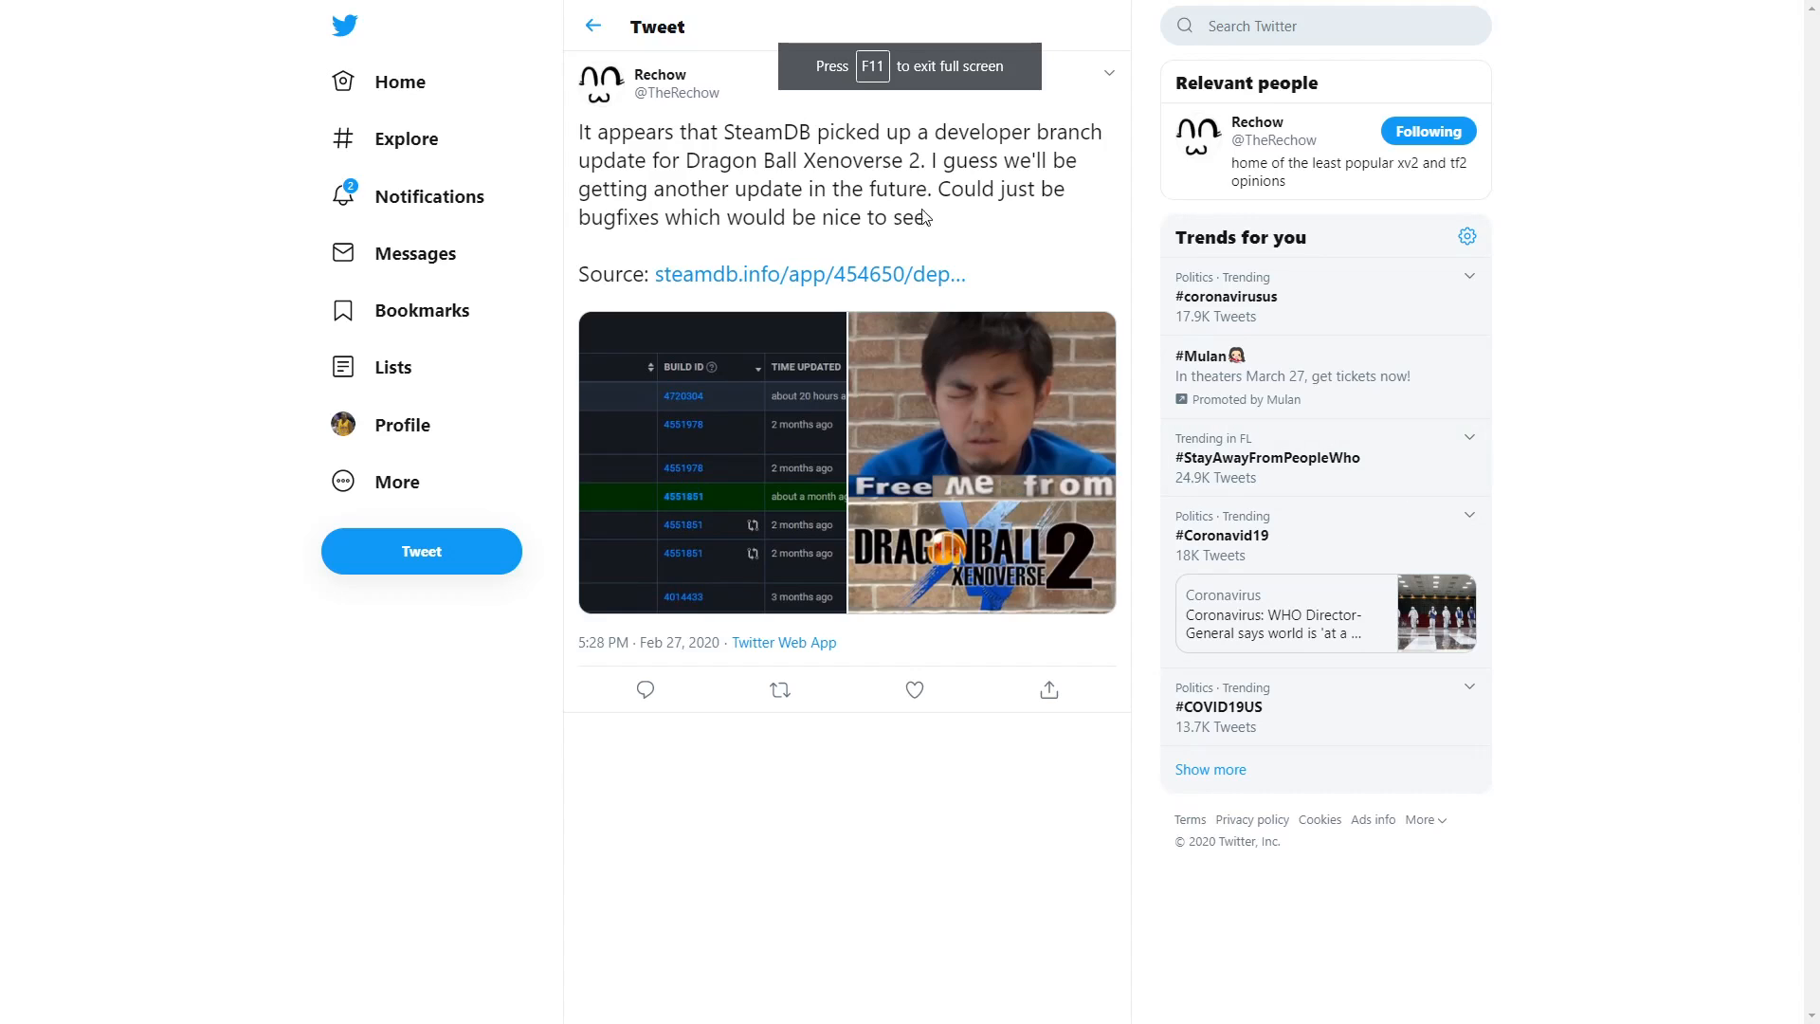
mouse_move(696, 128)
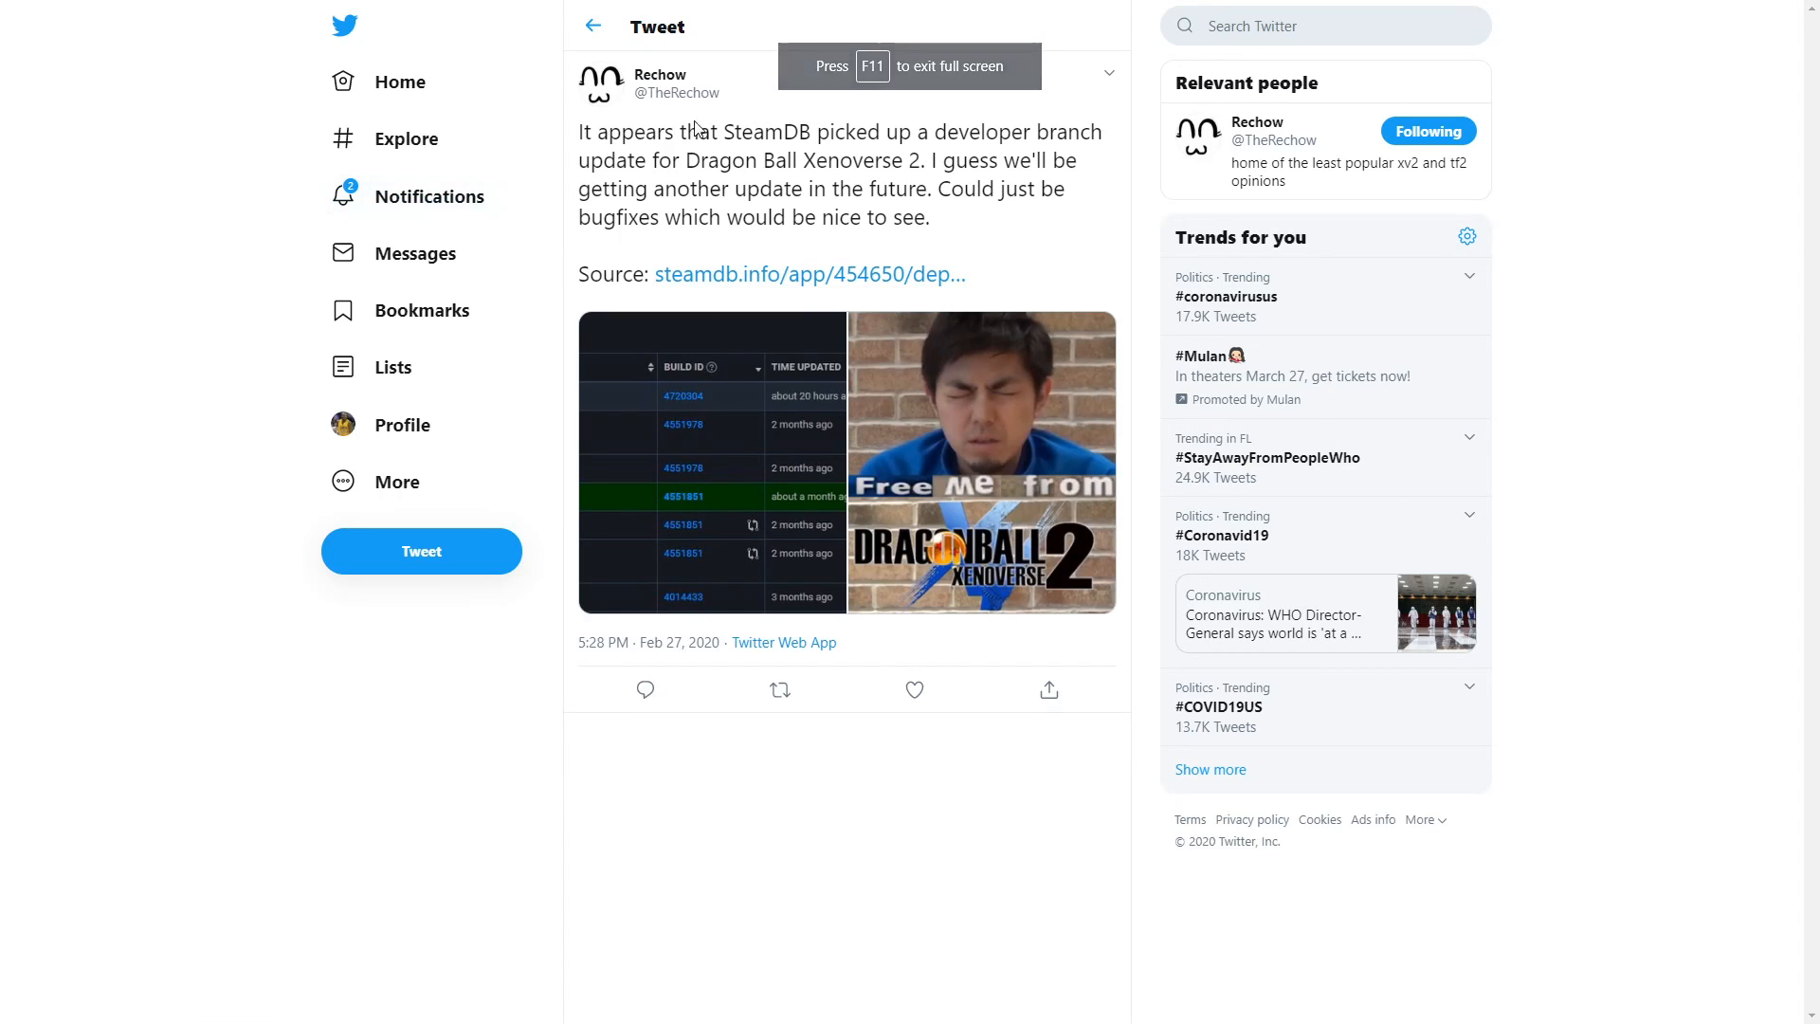
mouse_move(776, 455)
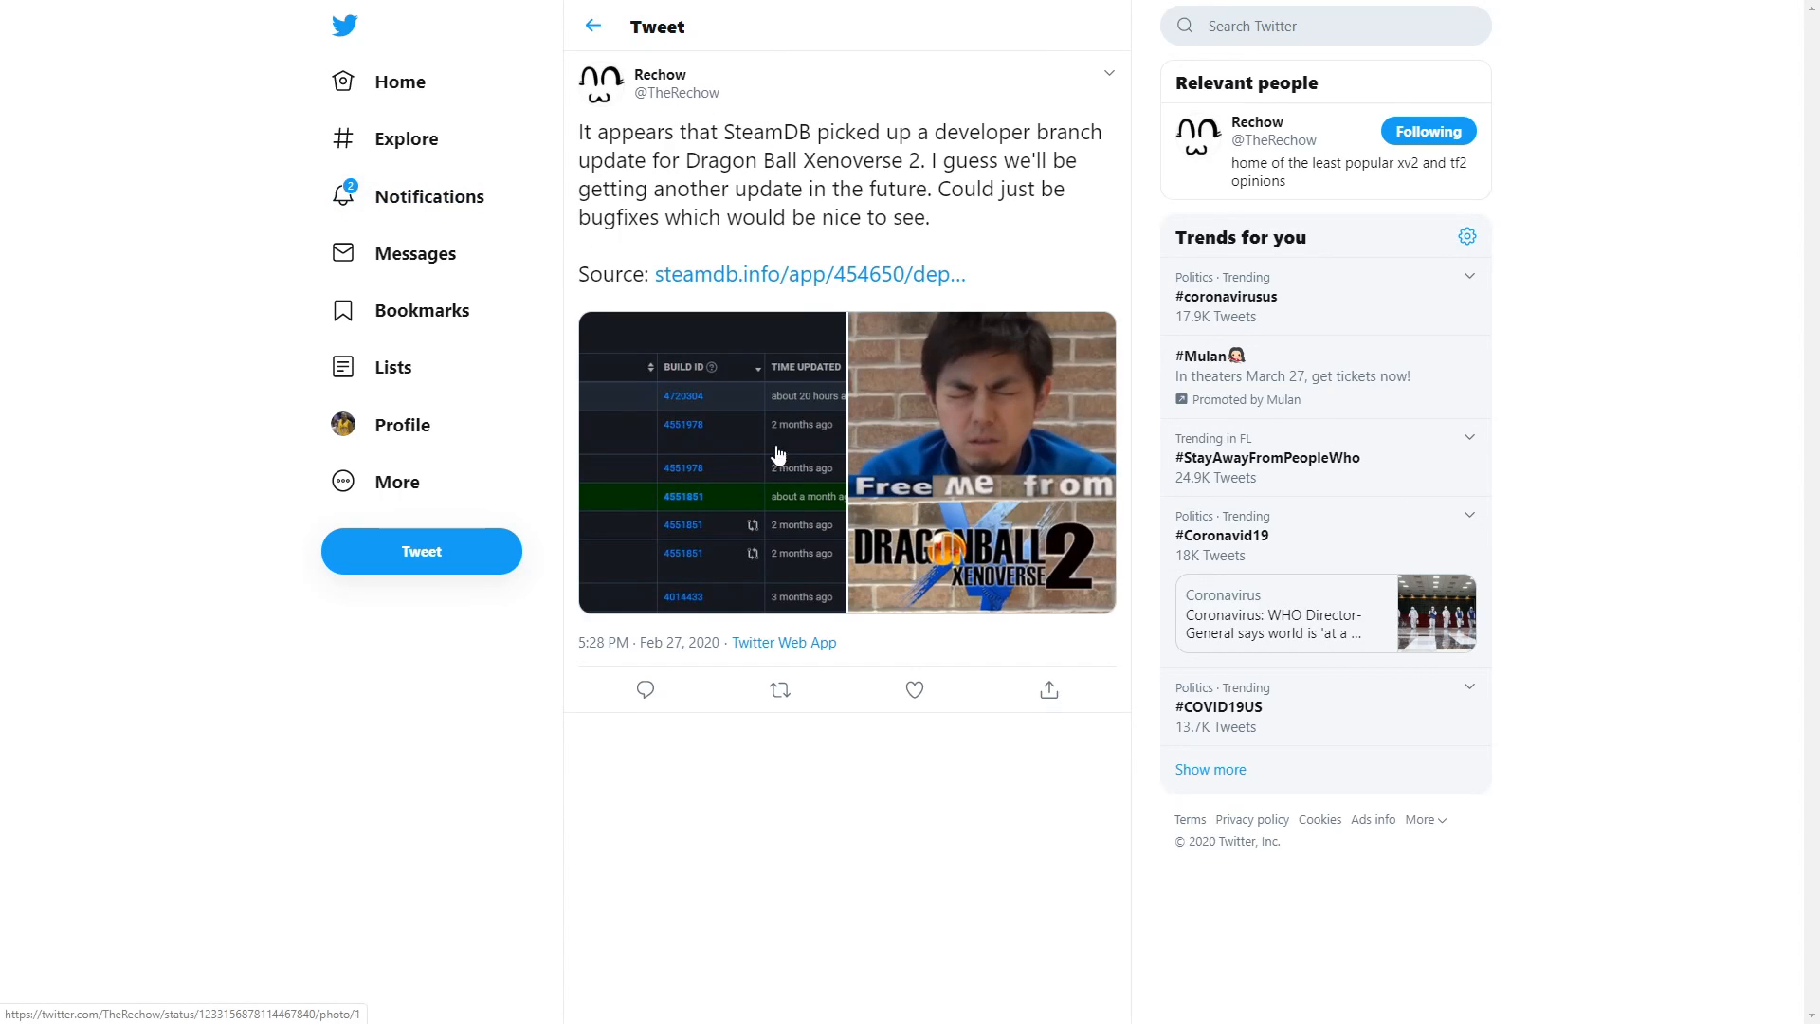
Enlarge the tweet's branches screenshot, then show the SteamDB depots page full screen.
click(710, 460)
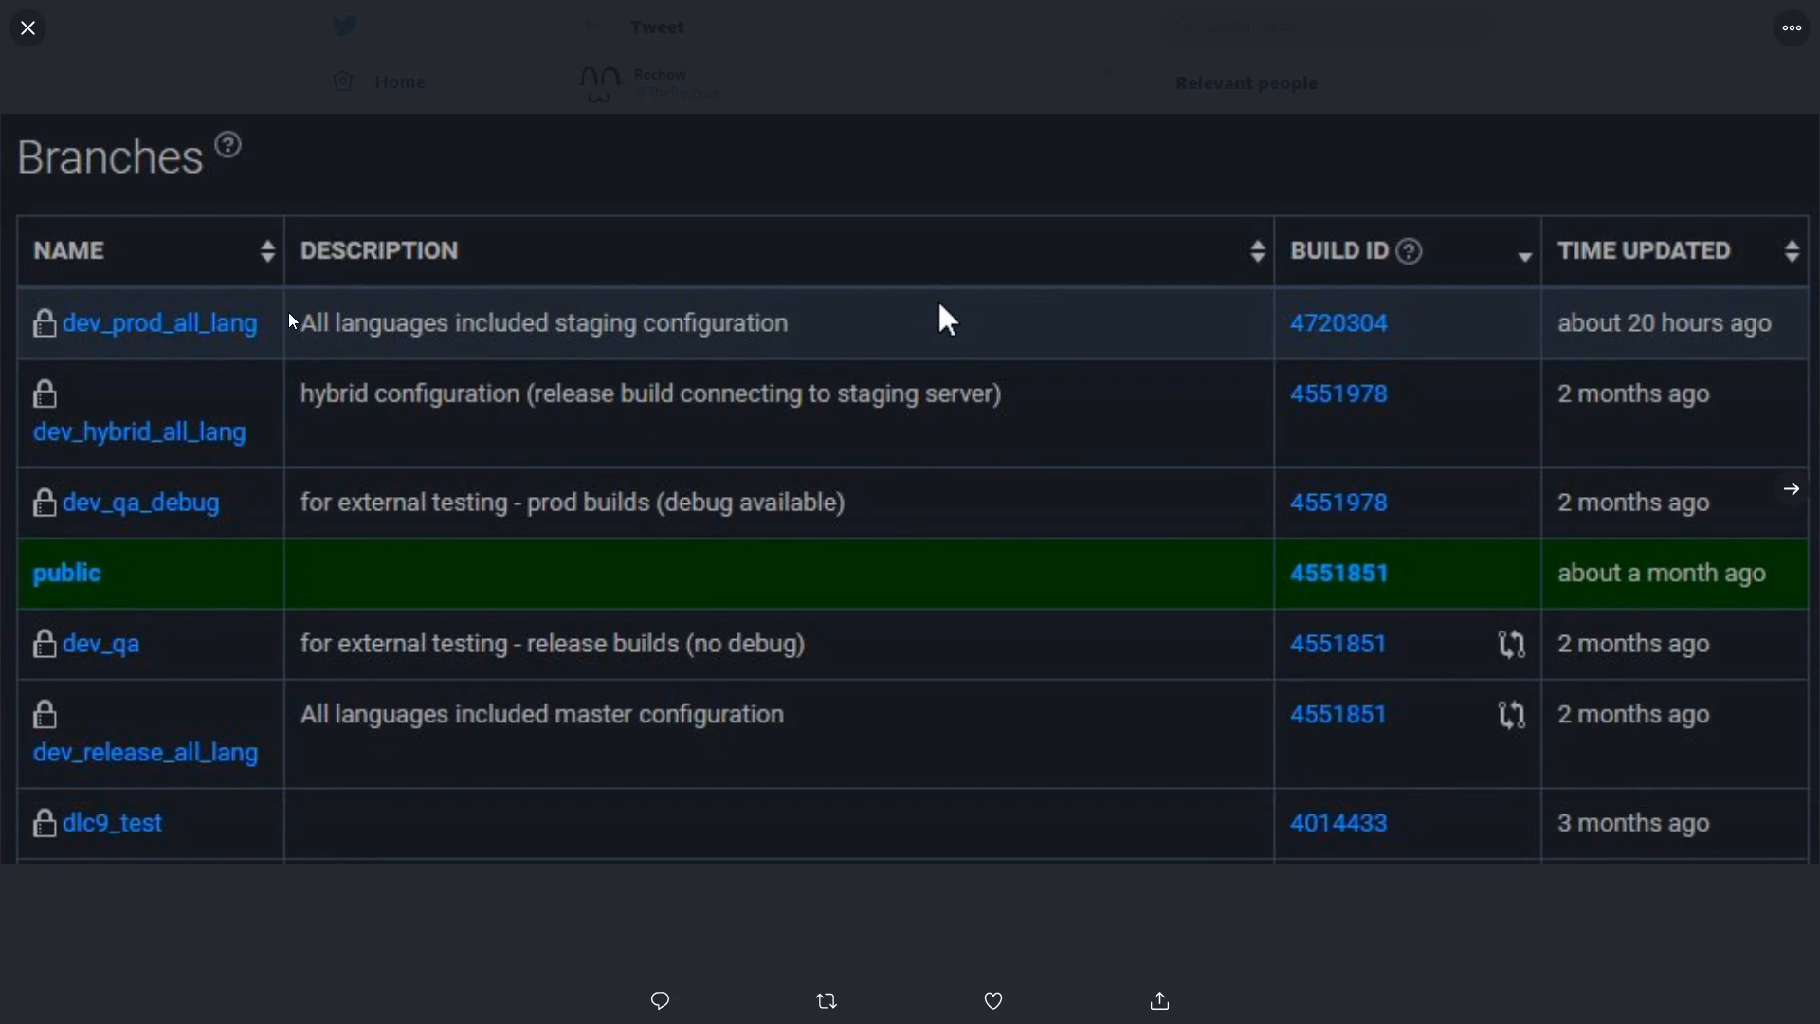
mouse_move(1023, 306)
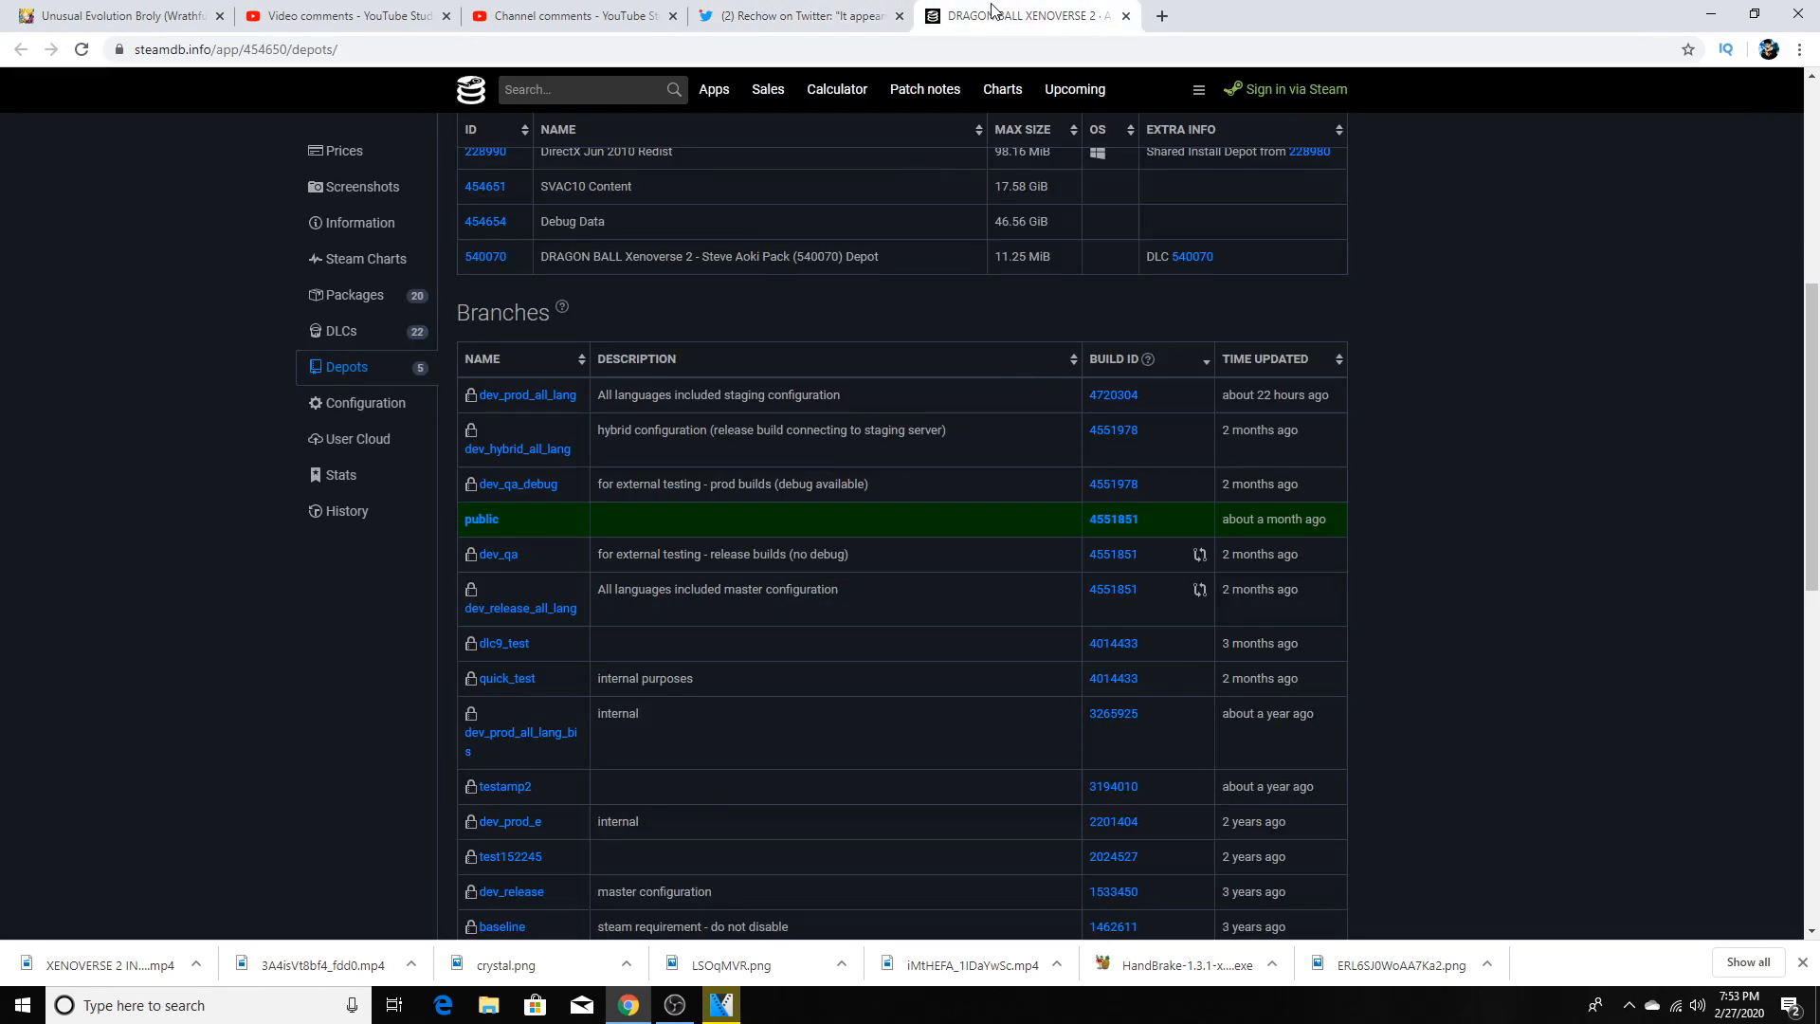
key(F11)
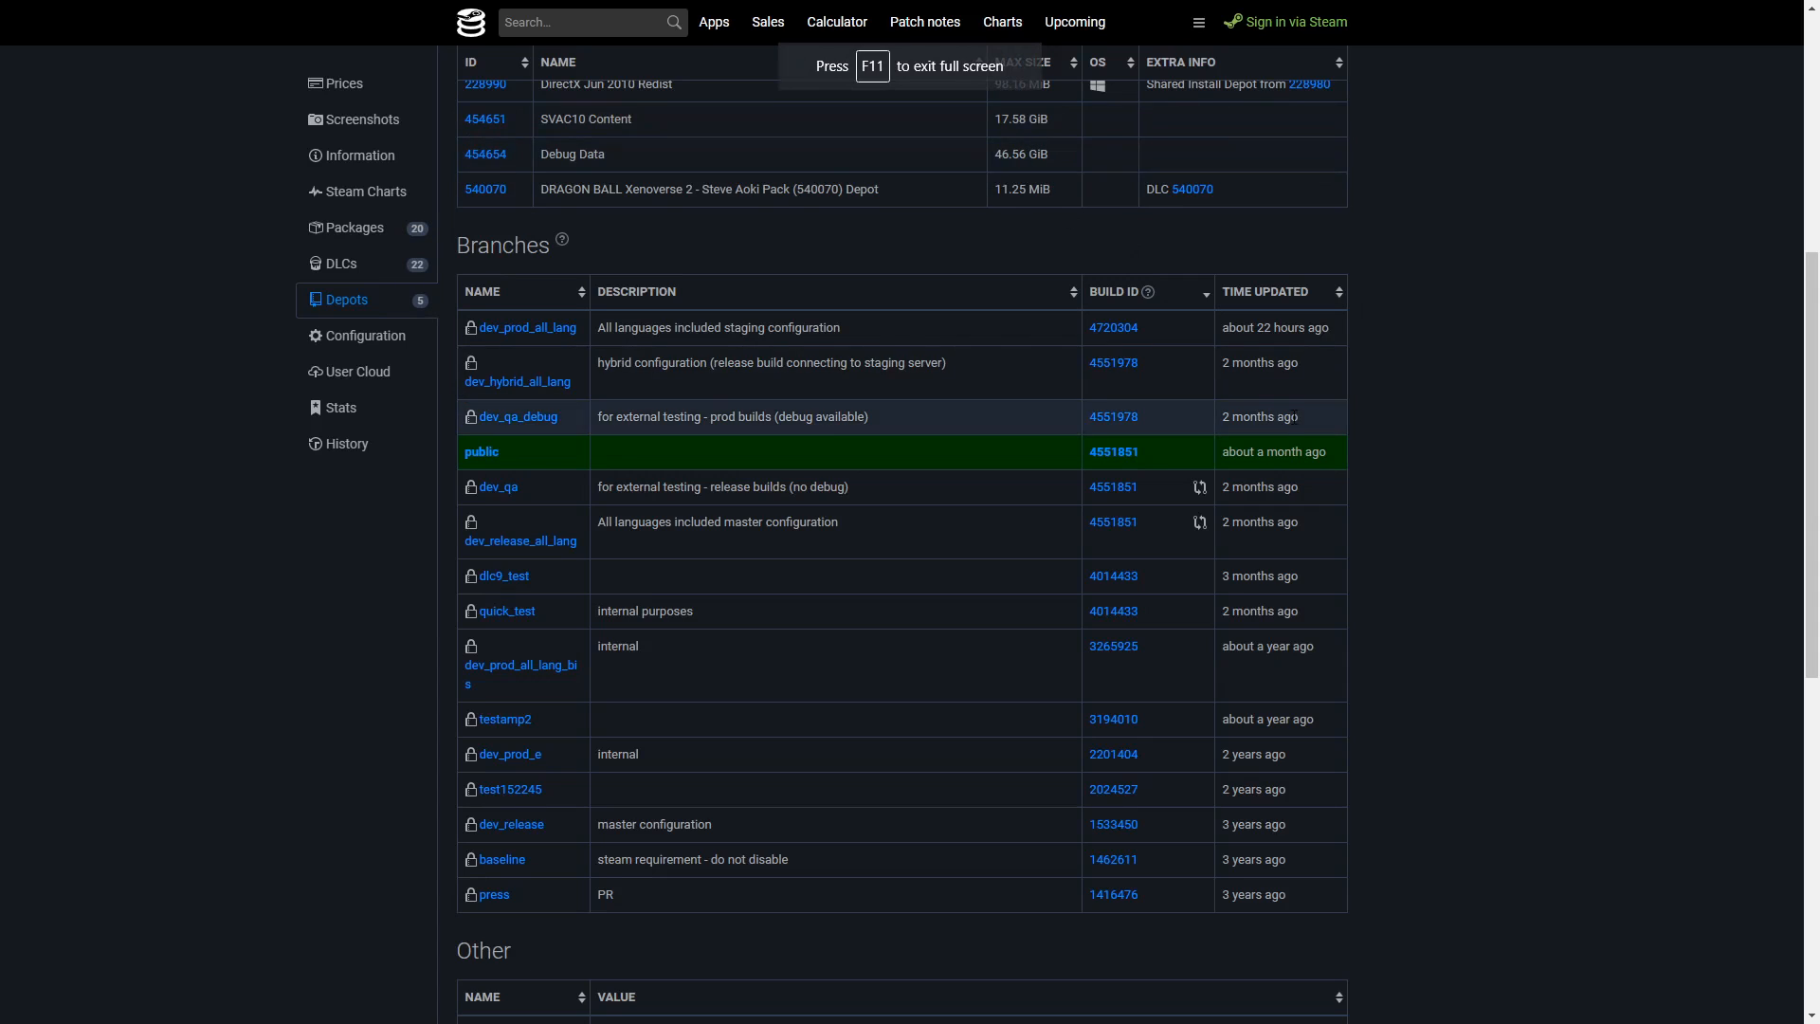
mouse_move(900, 331)
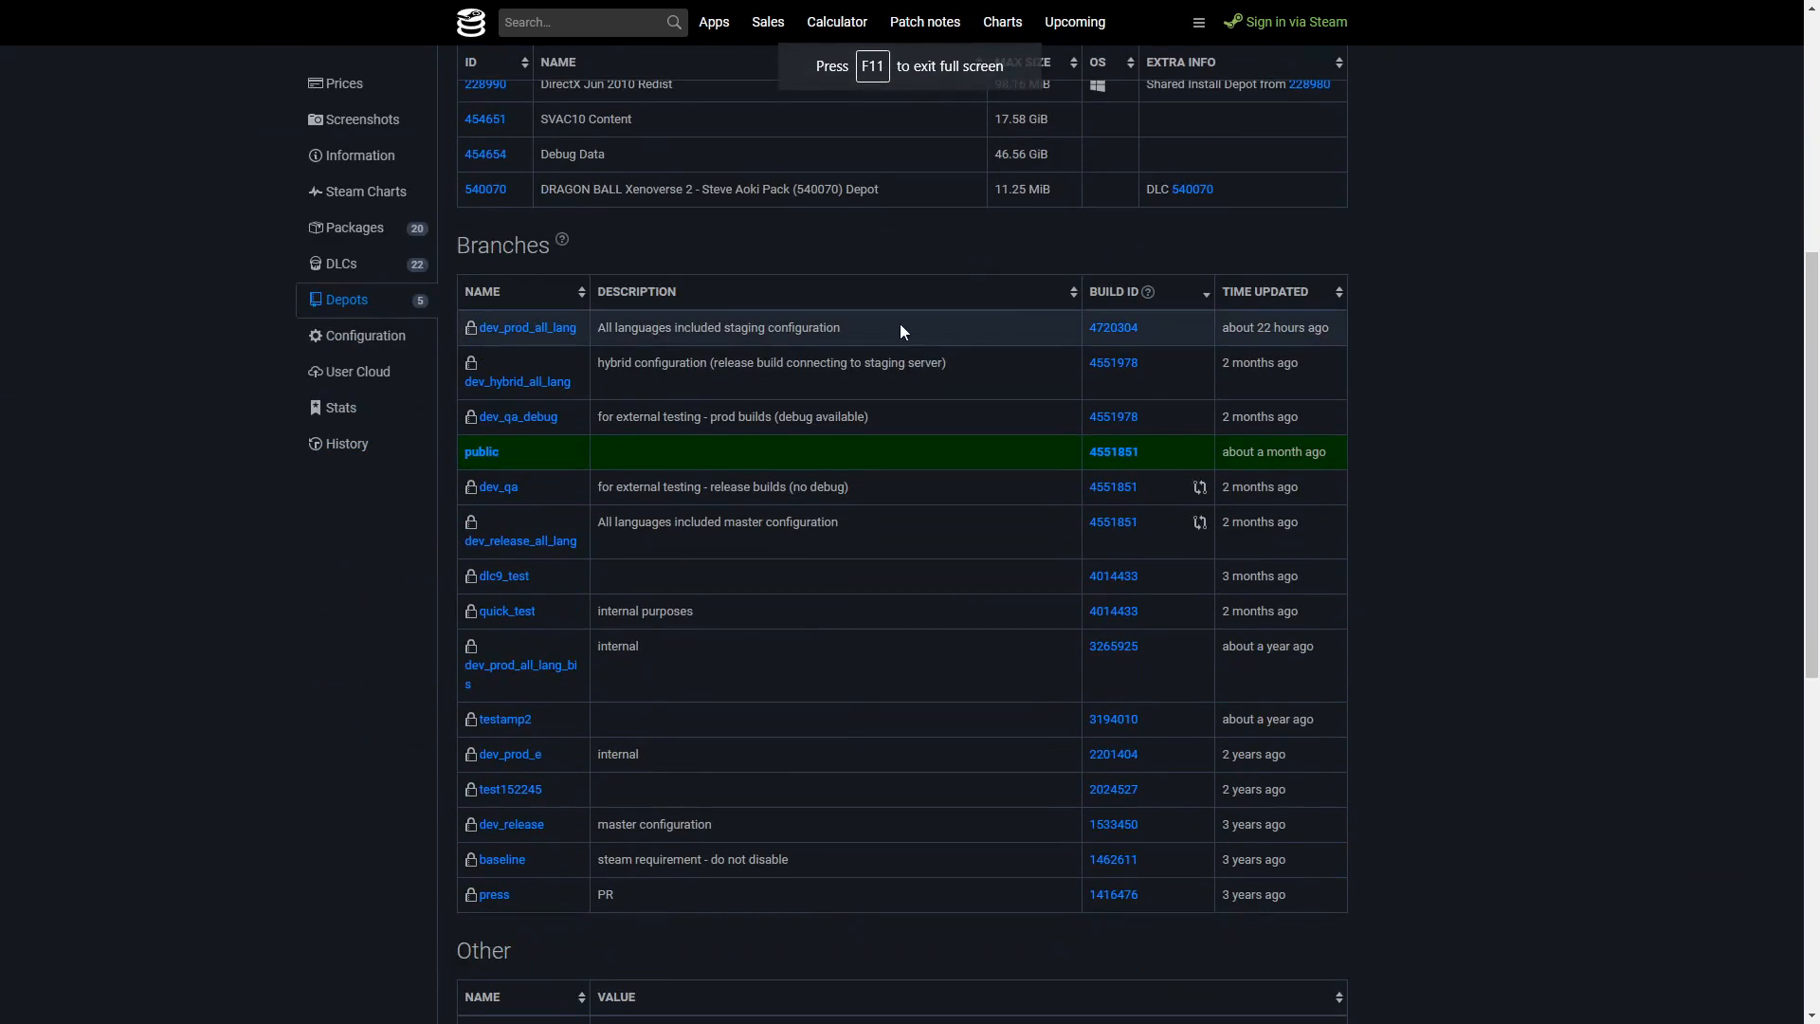